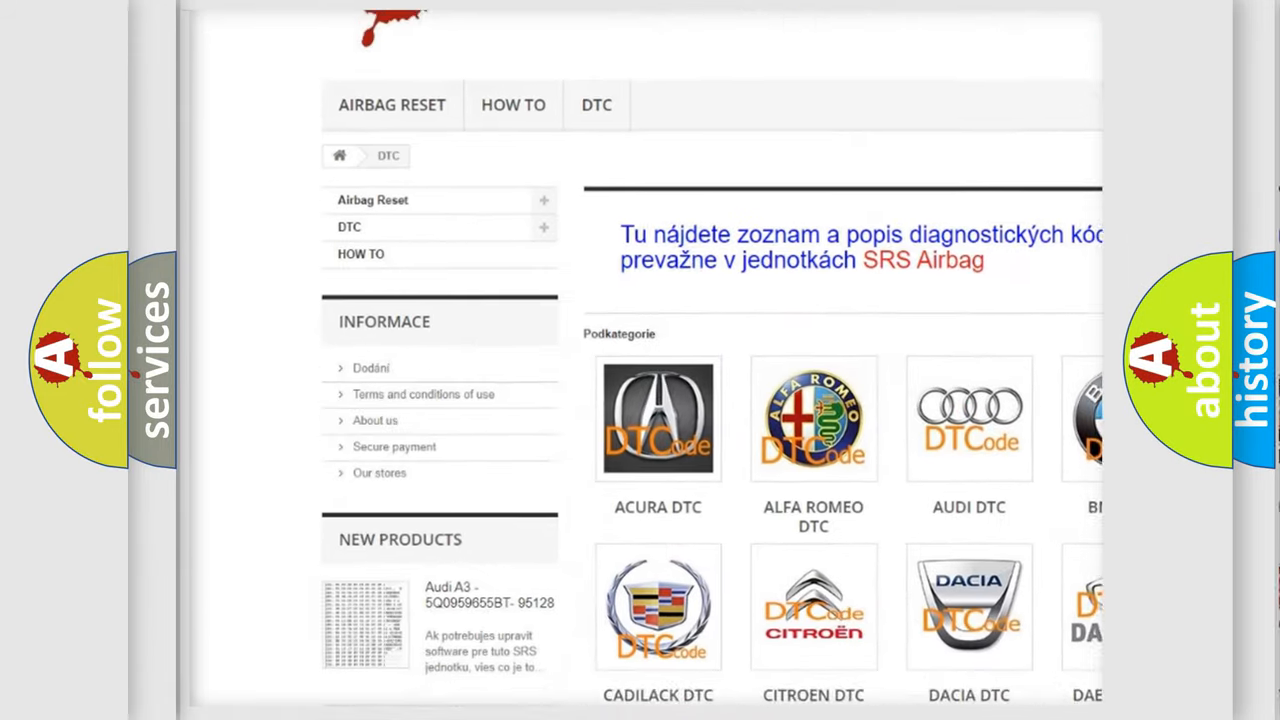
{"action": "scroll", "scroll_direction": "down", "scroll_amount": 3}
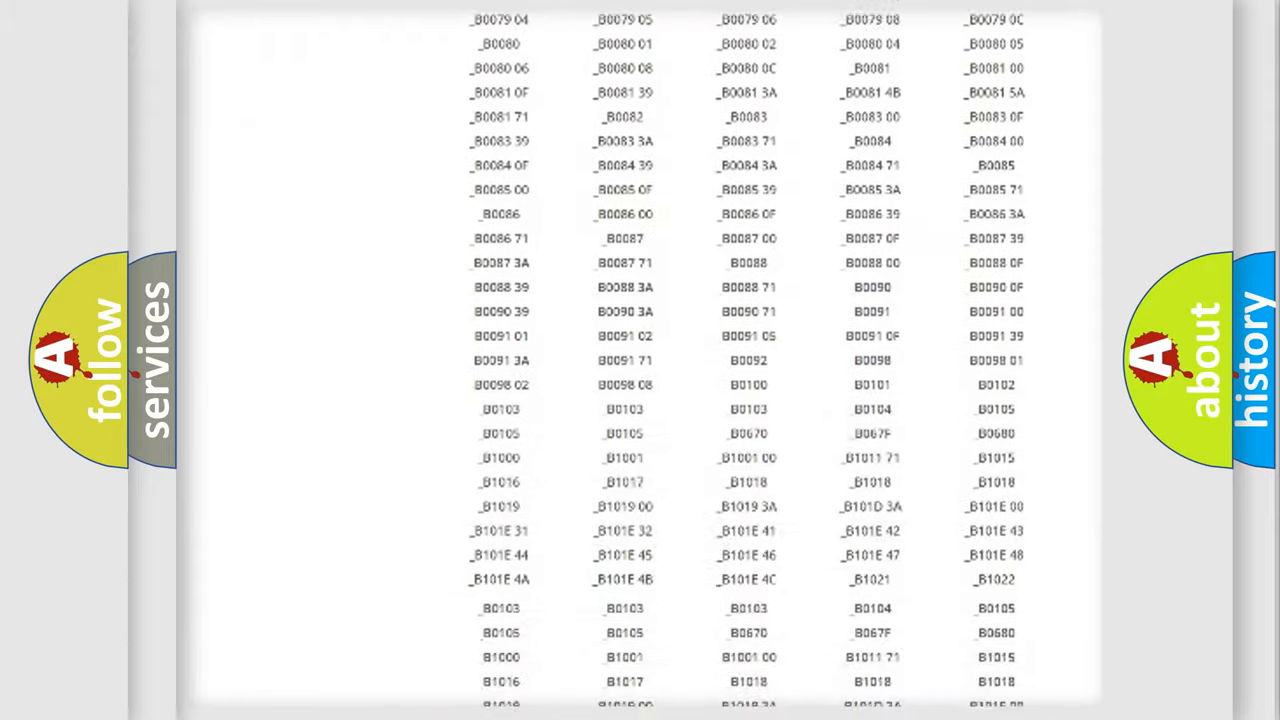
{"action": "scroll", "scroll_direction": "up", "scroll_amount": 3}
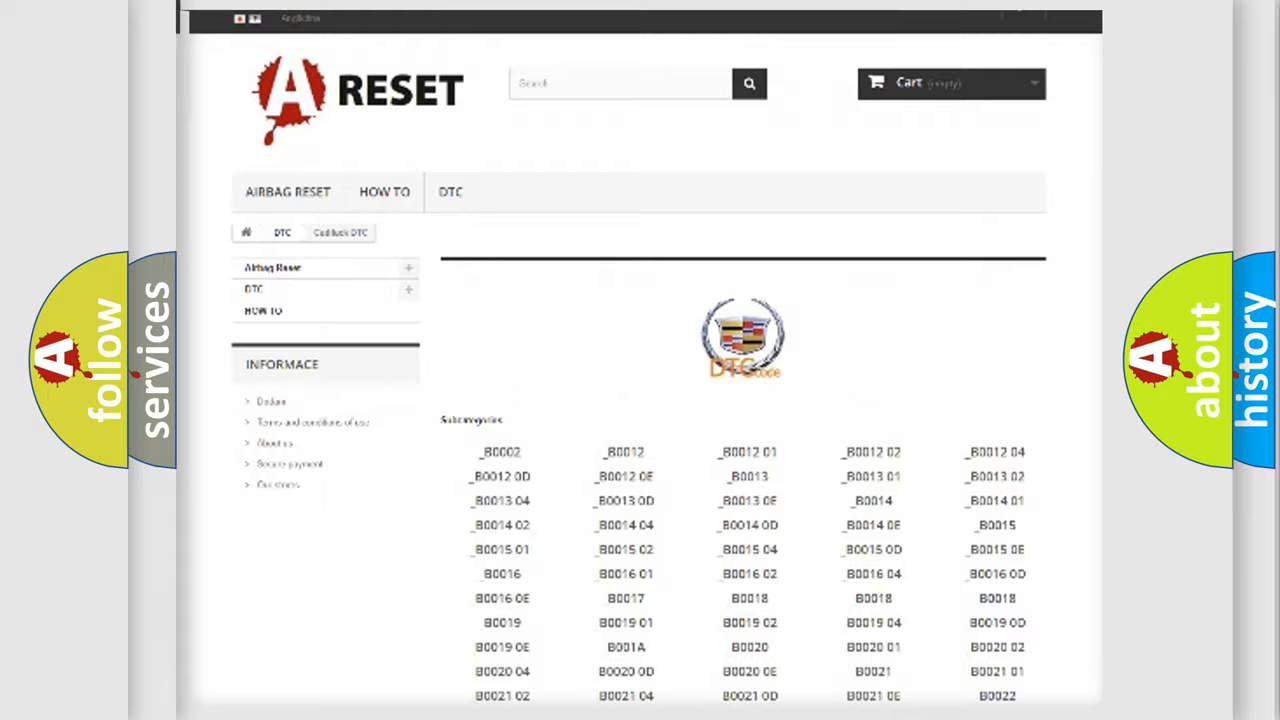